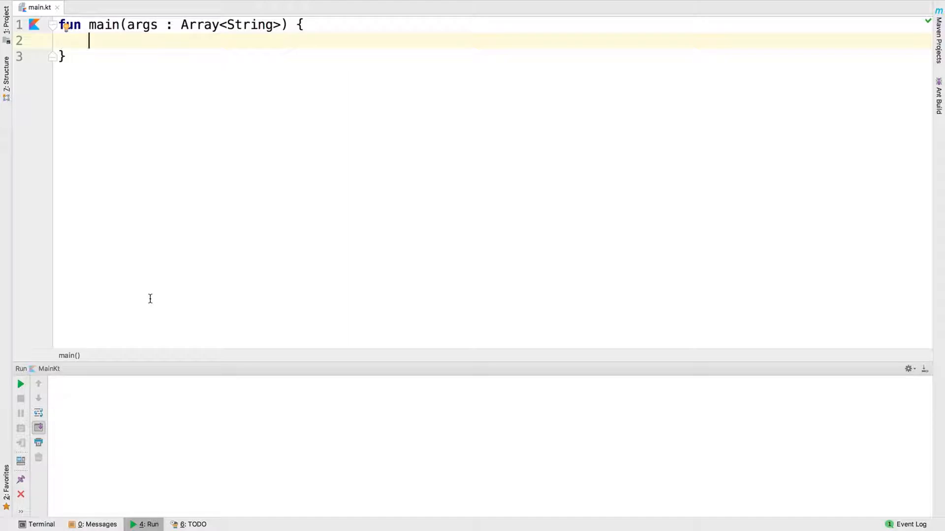
Declare coordinates = Pair(2, 3), destructure it into x and y, and print "x = $x y = $y"
{"action": "type", "text": "val c"}
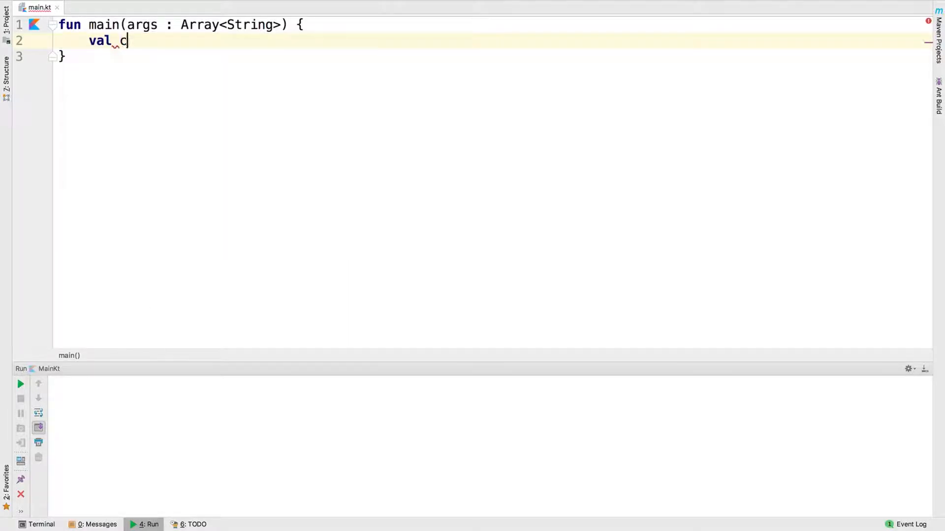
{"action": "type", "text": "oordinates = Pair(2, 3)"}
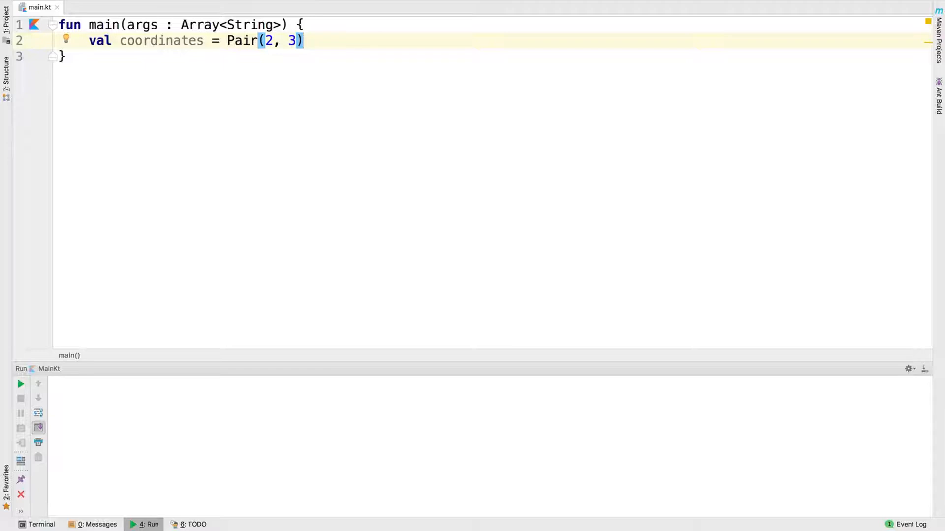
{"action": "type", "text": "val (x, y) = c"}
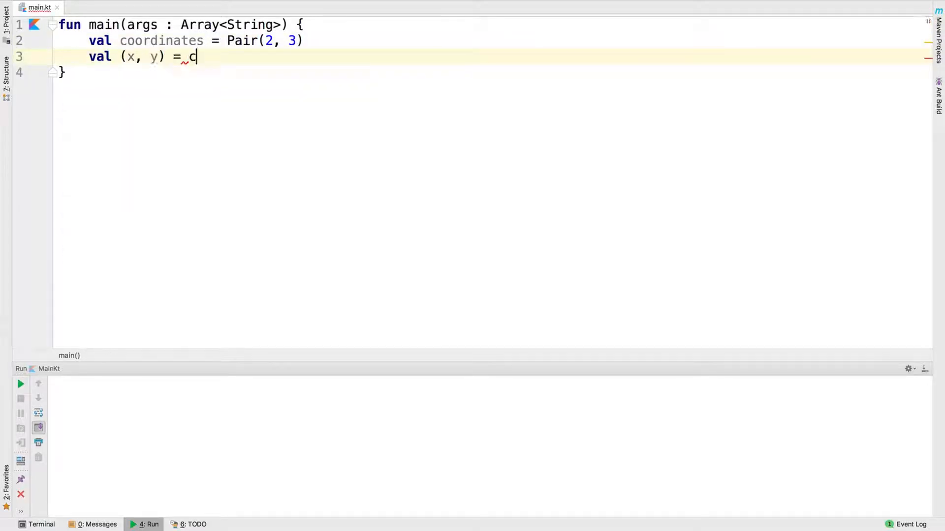
{"action": "type", "text": "oordinates"}
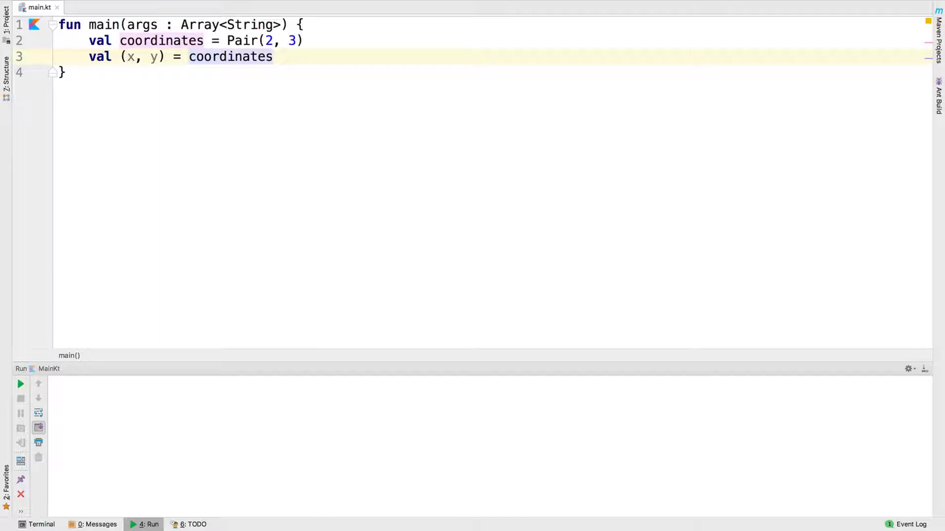
{"action": "type", "text": "println(\"x = $x \")"}
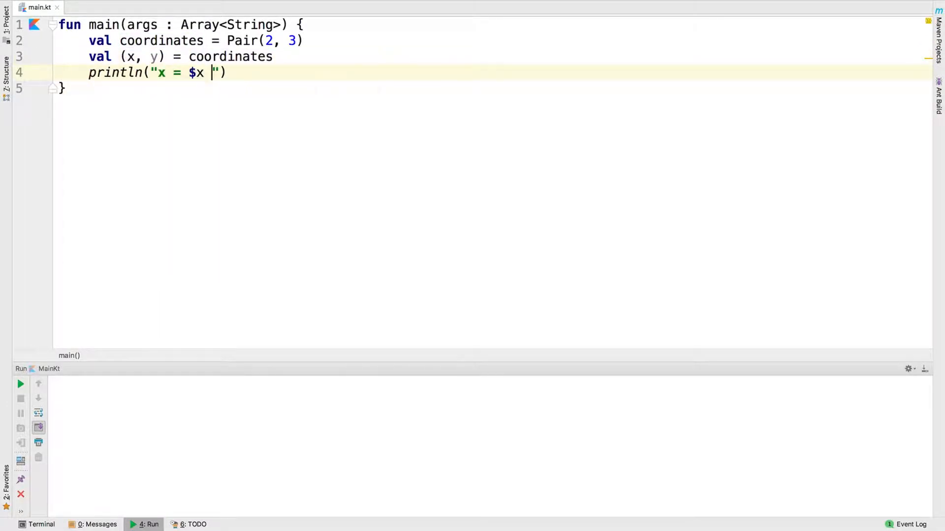
{"action": "type", "text": "y = $y"}
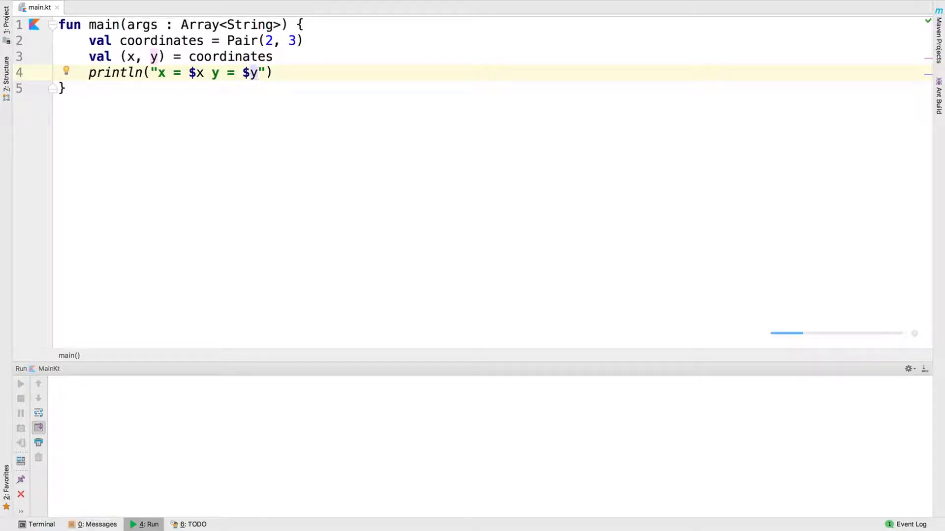
Add a println of ${coordinates.first} and ${coordinates.second} below the x = 2 y = 3 output
{"action": "left_click", "coordinate": [20, 384]}
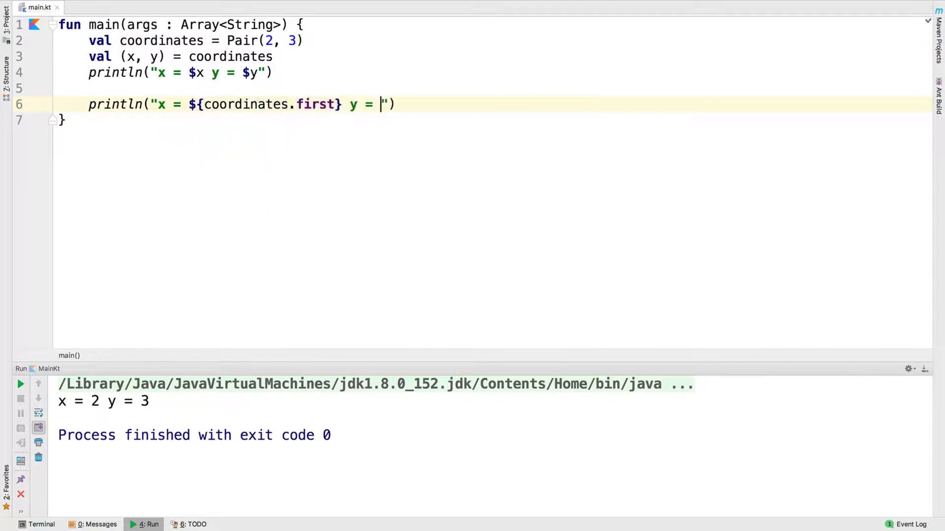
{"action": "type", "text": "{coordinates.second}"}
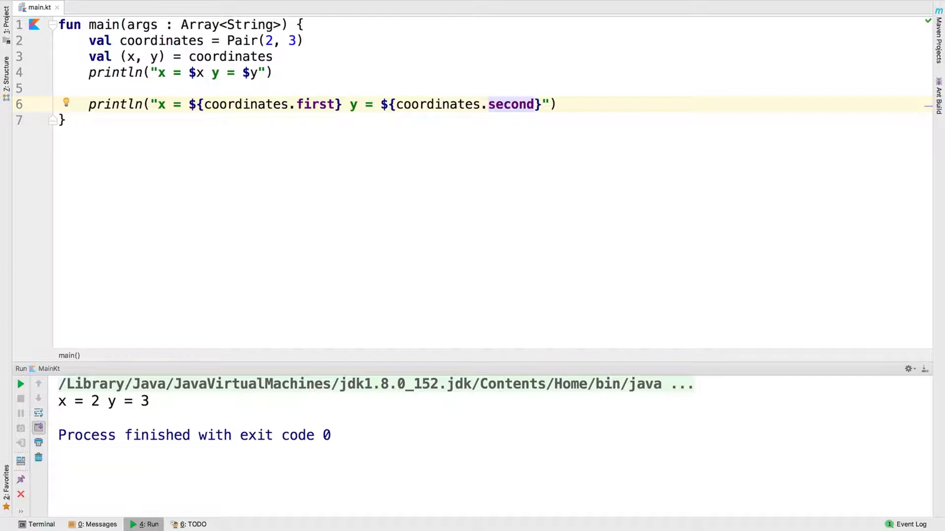
{"action": "key", "text": "Return"}
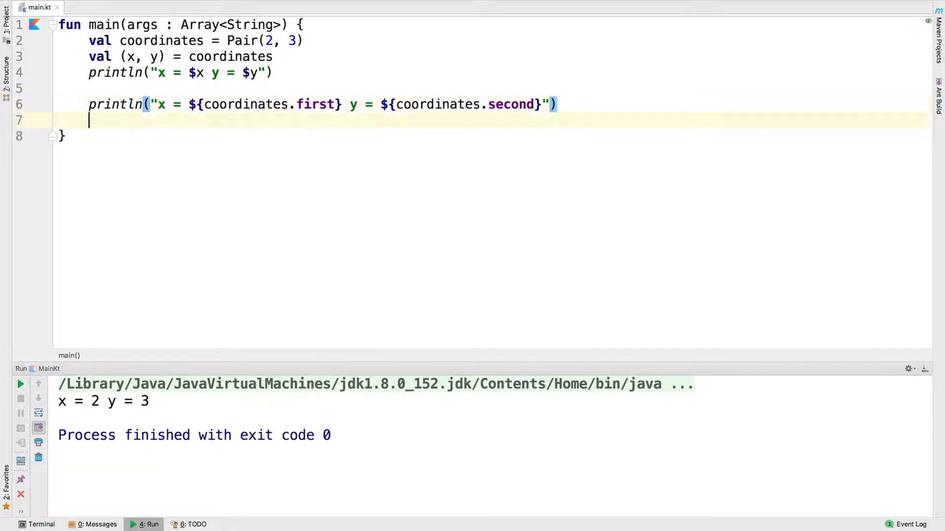
Add coordinatesDoubles = Pair(2.1, 3.5), print its first and second, and rerun MainKt
{"action": "type", "text": "val coordinatesDoubles ="}
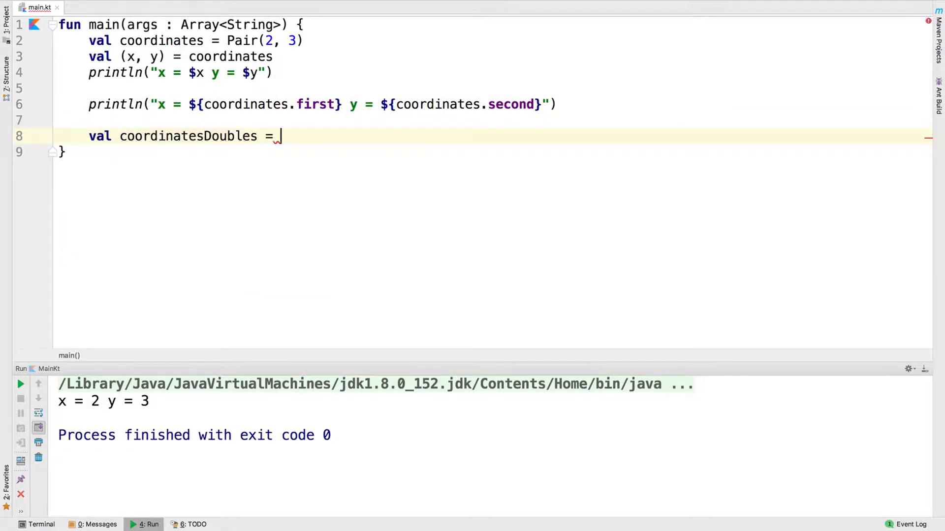
{"action": "type", "text": "Pair(2.1, 3.5)"}
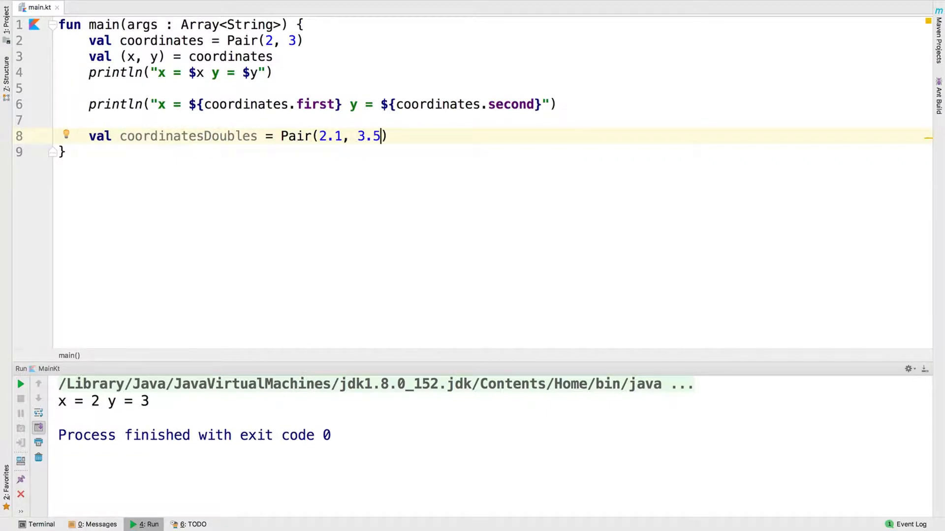
{"action": "left_click", "coordinate": [386, 136]}
{"action": "type", "text": "println("}
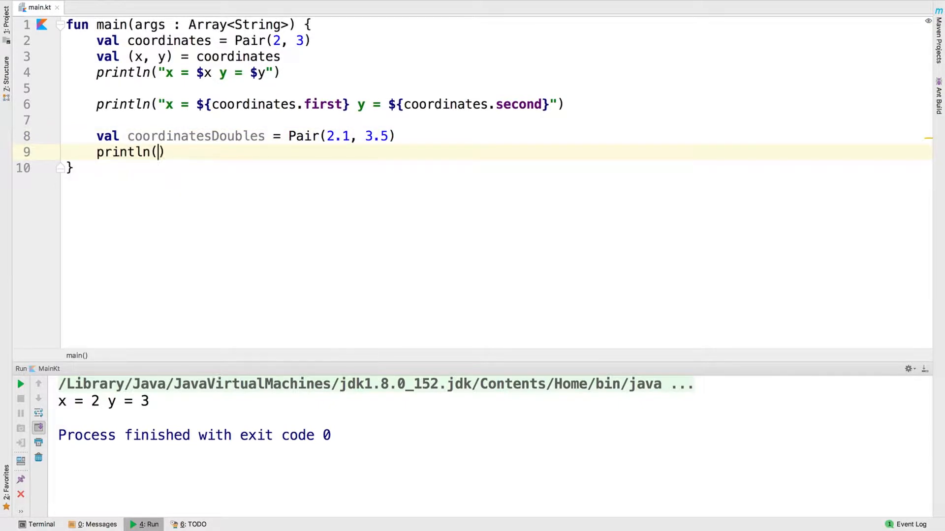
{"action": "type", "text": "\"x = ${coordinatesDoubles.first} y = $"}
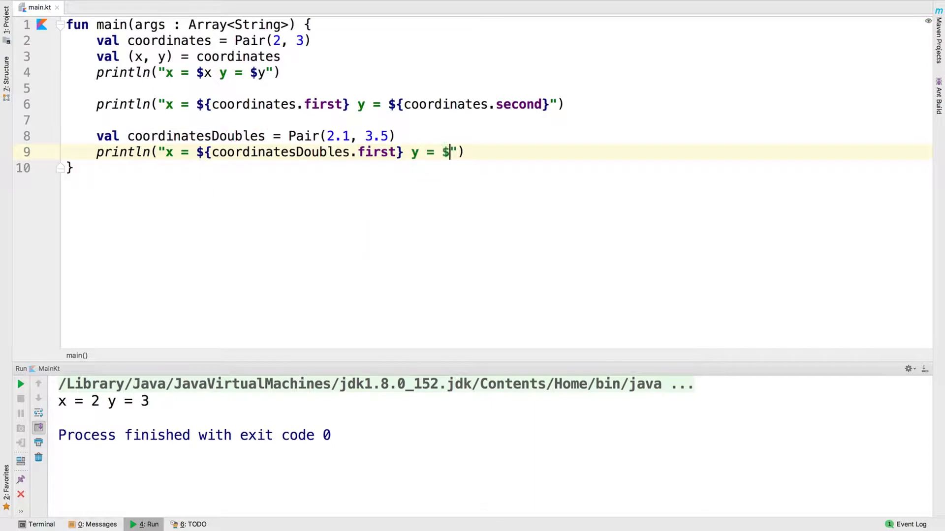
{"action": "type", "text": "{coordinatesDoubles.second}"}
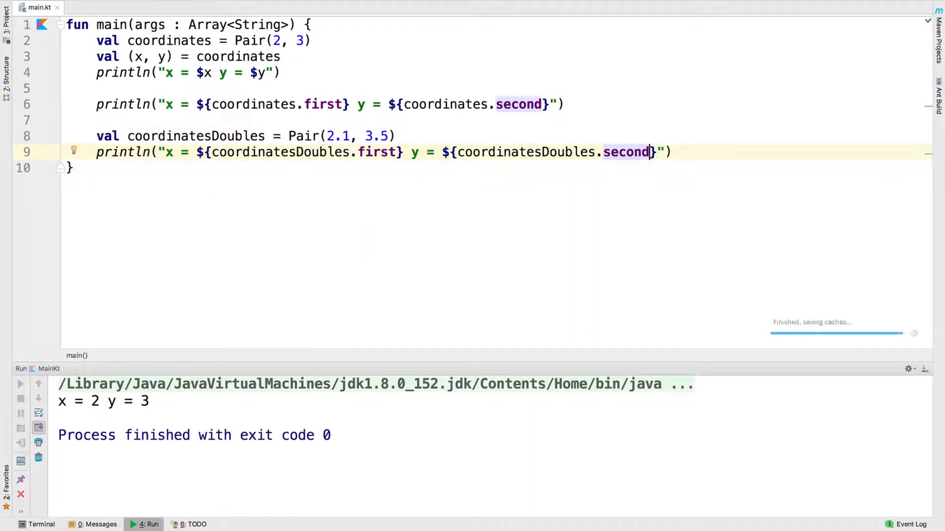
{"action": "left_click", "coordinate": [20, 383]}
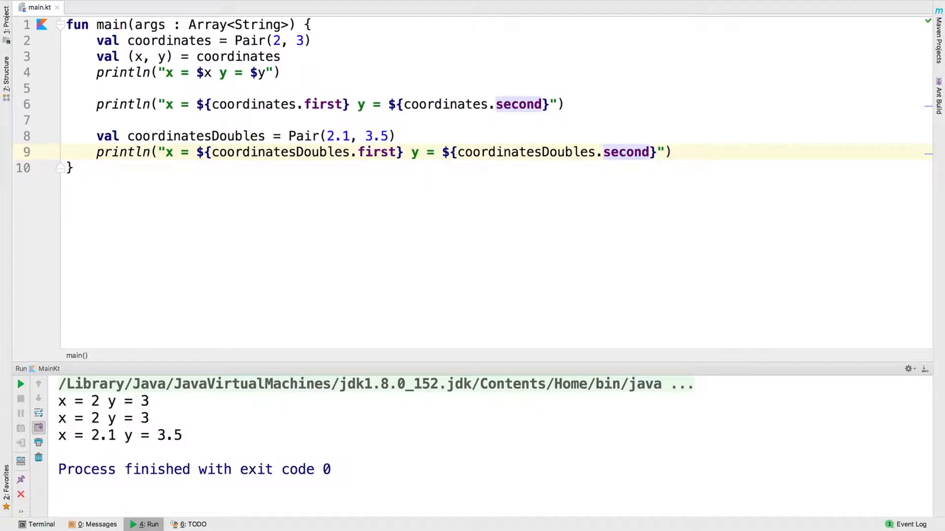
{"action": "left_click", "coordinate": [652, 152]}
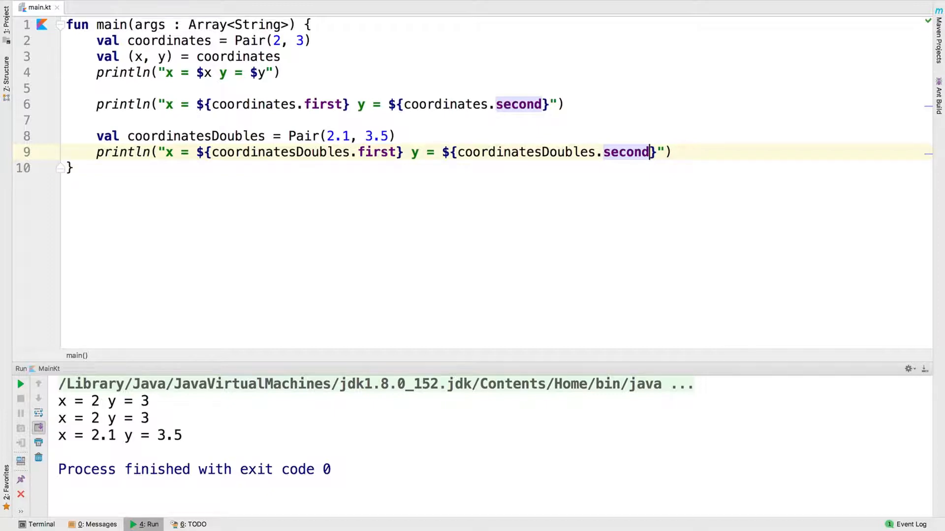
Add coordinatesMixed = Pair(2.1, 3) and a println of its first and second
{"action": "type", "text": "val coordinatesMixed ="}
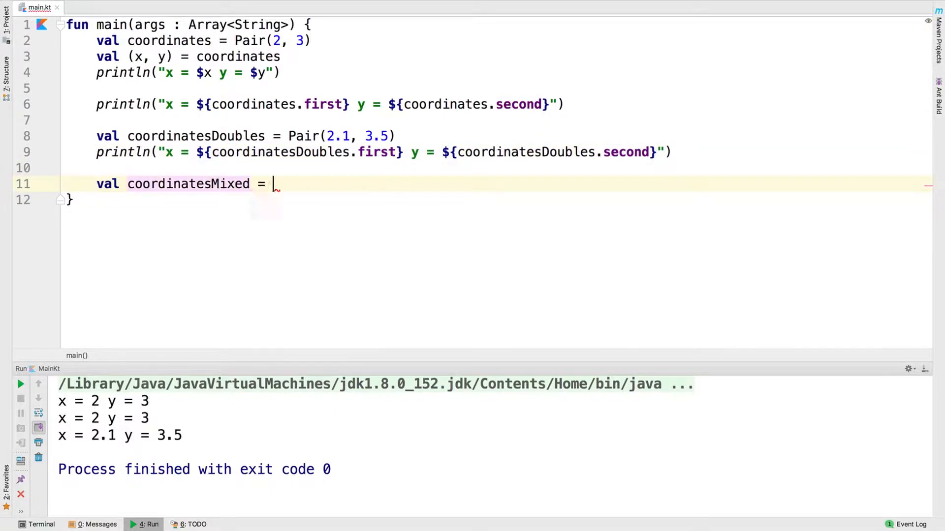
{"action": "type", "text": "Pair(2.1, 3)"}
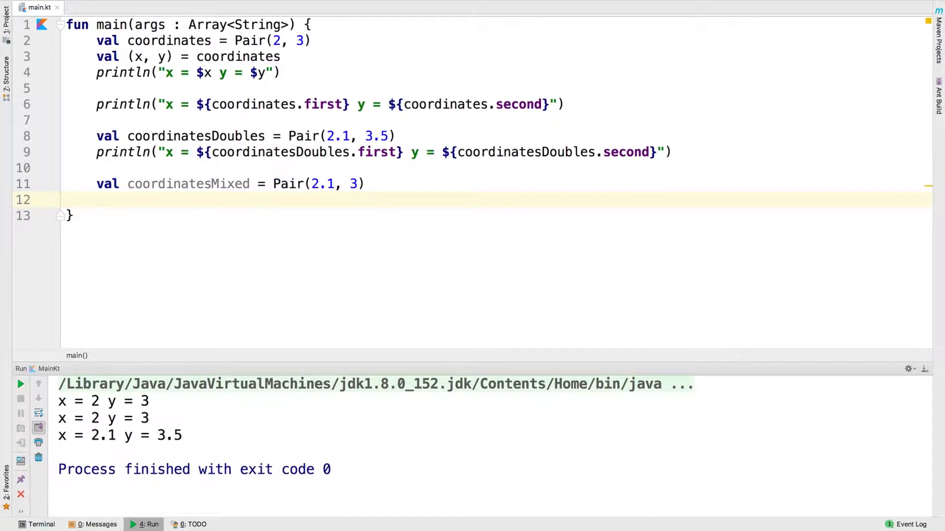
{"action": "type", "text": "println(\"x = ${"}
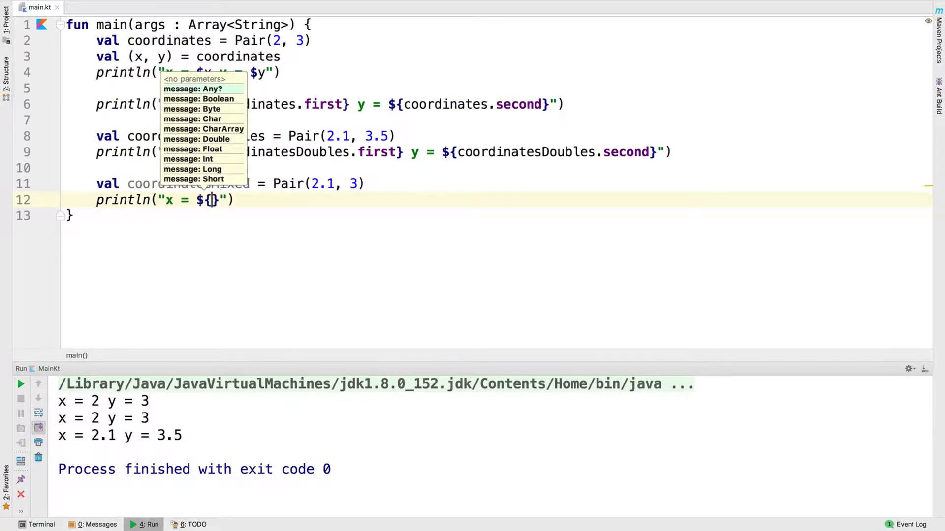
{"action": "type", "text": "coordinatesMixed.first} y = ${coordinatesMixed.second"}
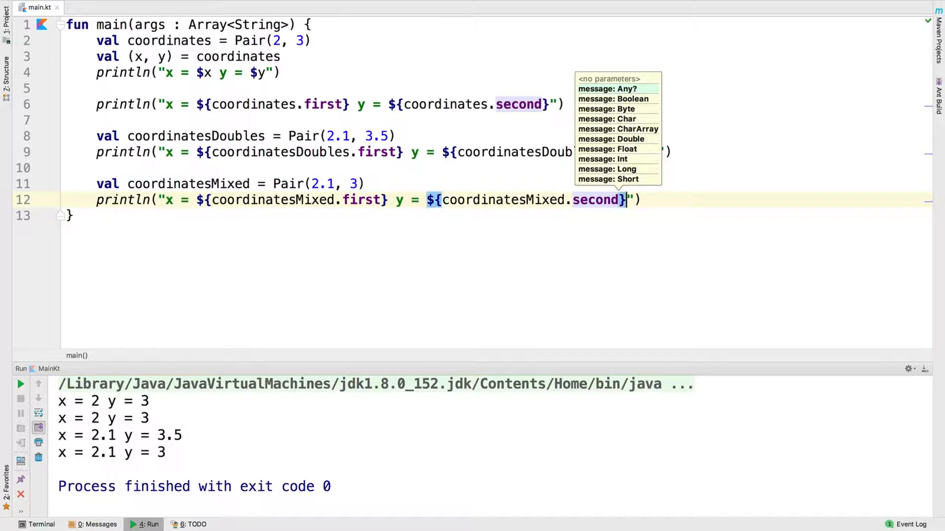
Store coordinates.first and coordinates.second in x1 and y1, and print "x1 = ${x1} y1 = ${y1}"
{"action": "type", "text": "val x1 = coordinates.first"}
{"action": "type", "text": "println(\"x1 = "}
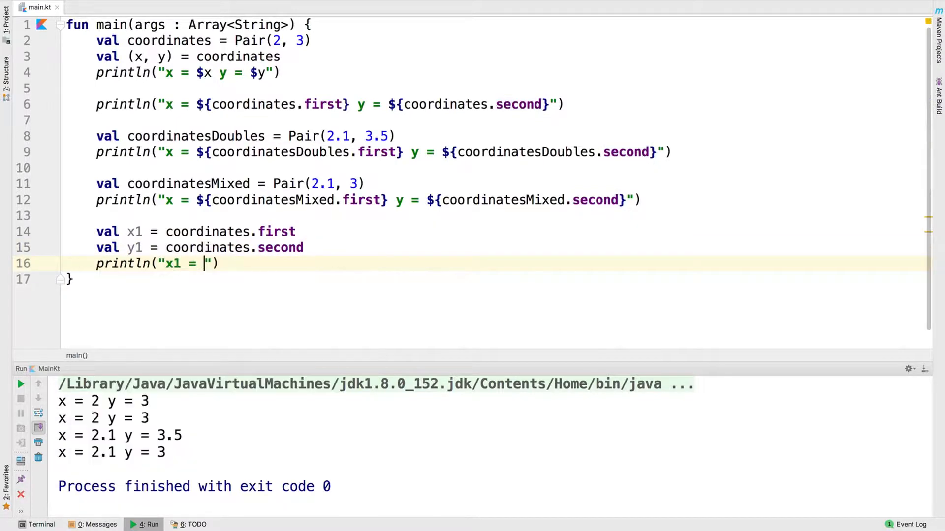
{"action": "type", "text": "{x1} y1 = ${}"}
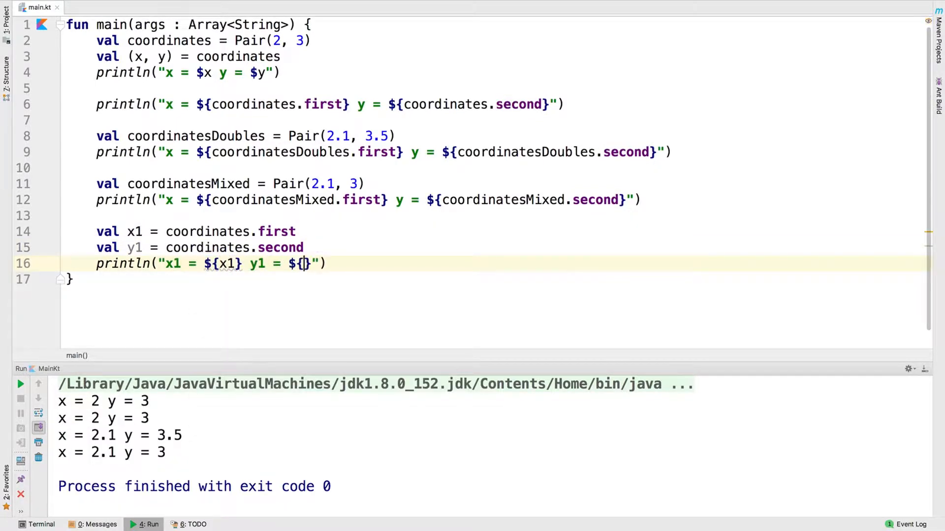
{"action": "type", "text": "y1"}
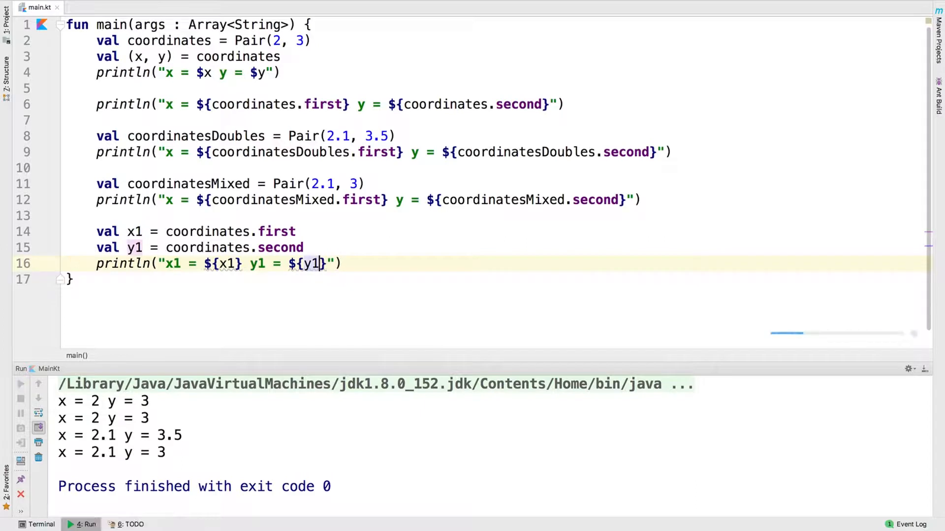
{"action": "left_click", "coordinate": [20, 385]}
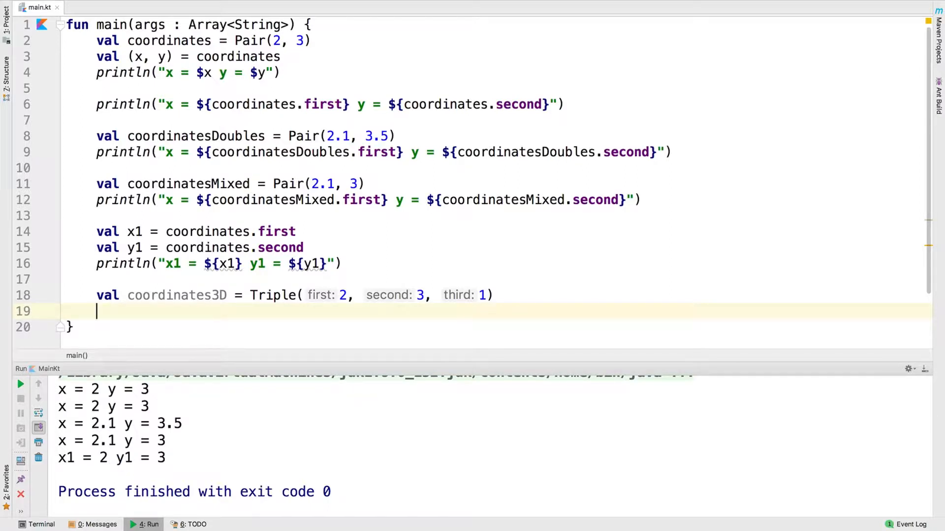
Start destructuring coordinates3D with val (x3, y3, z3)
{"action": "type", "text": "val (x3)"}
{"action": "type", "text": "println(\"x3 = ${x3} y3 = ${y3} z3 = $z3"}
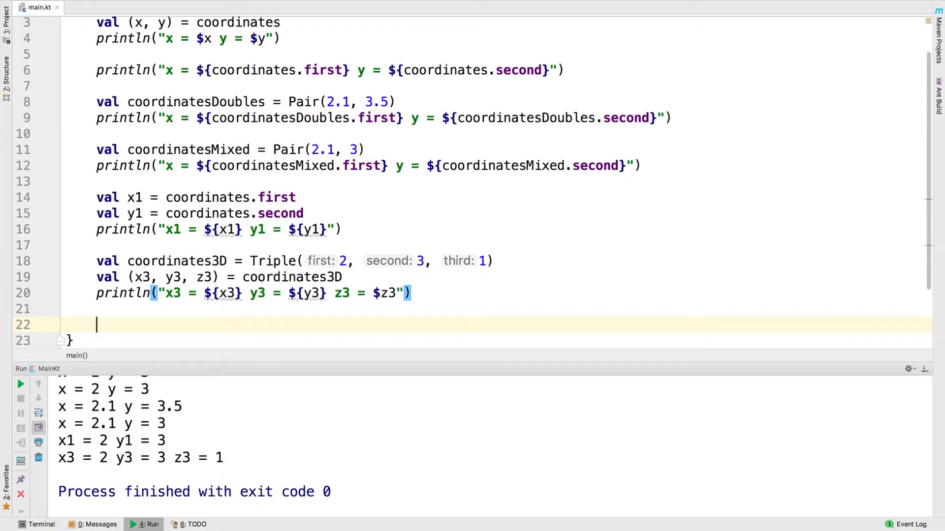
Type val (x4, y4, _) = coordinates3D and println("x4 = $x4 y4 = $y4")
{"action": "type", "text": "val (x4"}
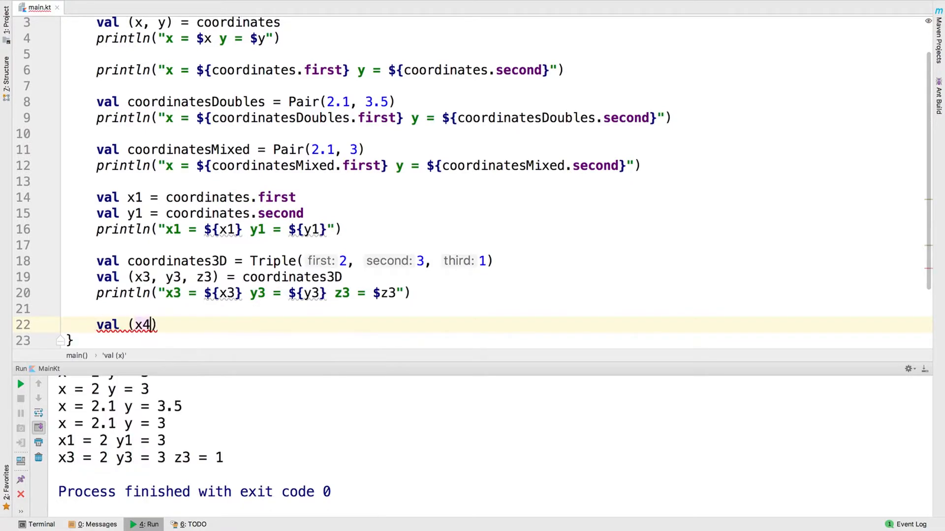
{"action": "type", "text": ", y4, _) = coordinates3D"}
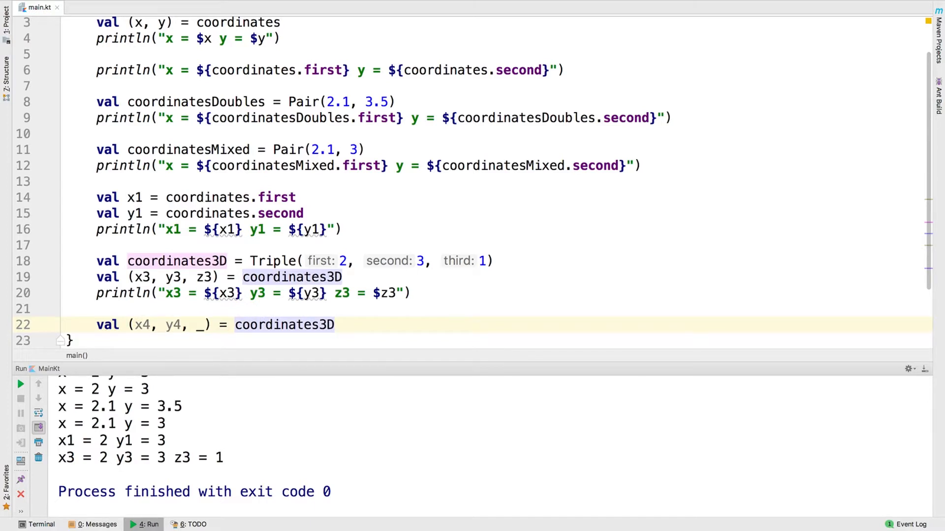
{"action": "type", "text": "println(\"\")"}
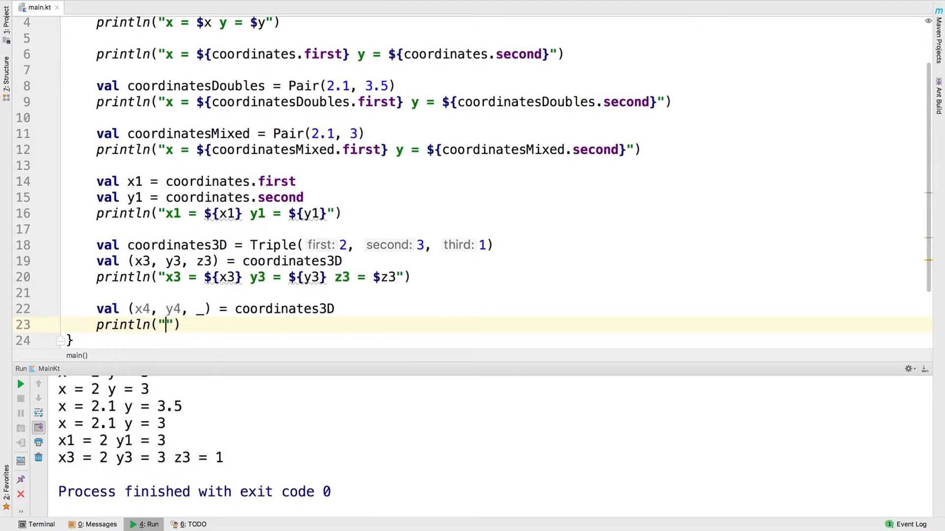
{"action": "type", "text": "x4 = $x4 y4 = $"}
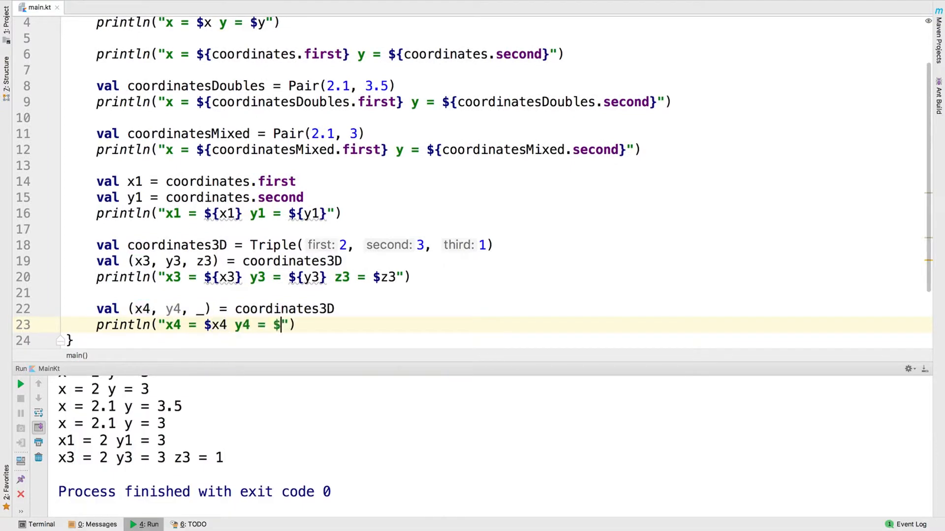
{"action": "type", "text": "y4"}
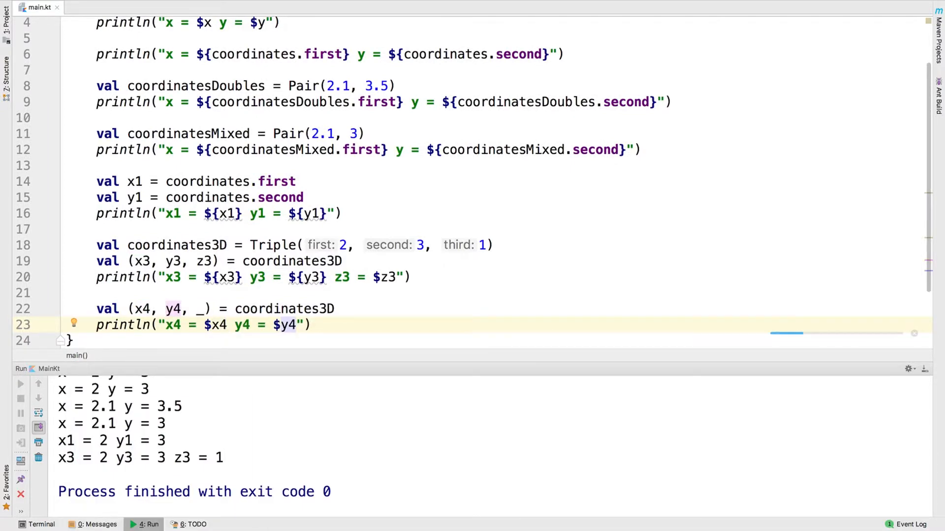